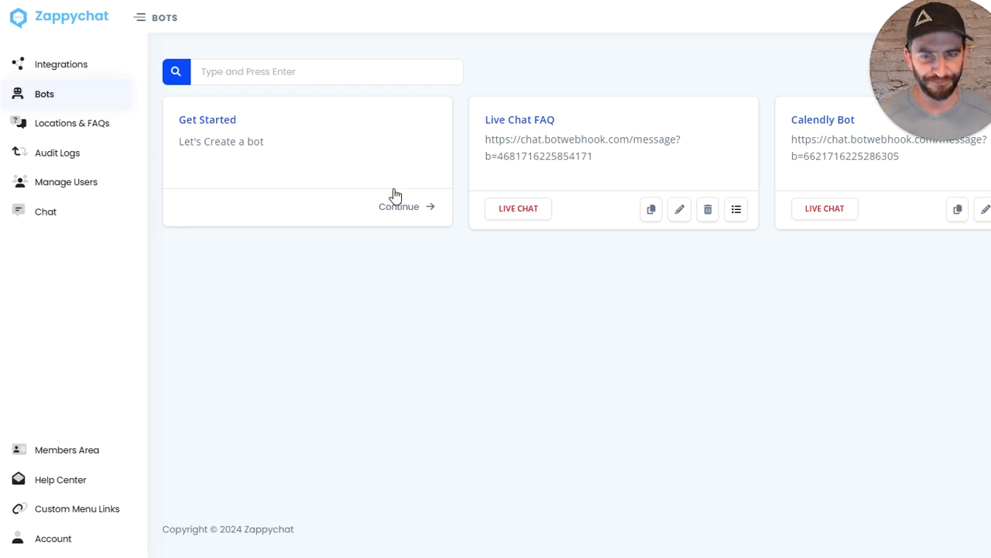
Start a new bot and show the AI type options, including Booking, Assistant and Live Chat.
click(399, 206)
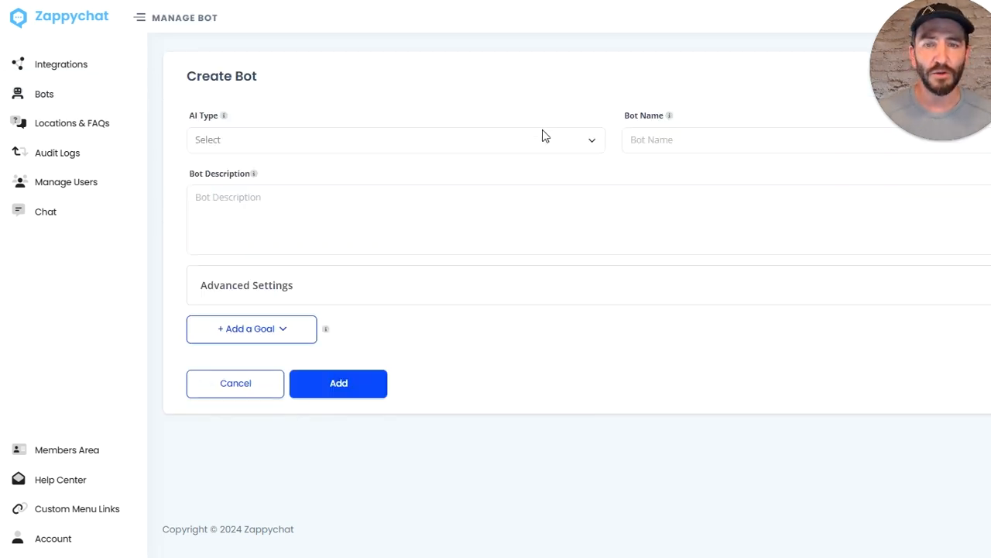
click(387, 139)
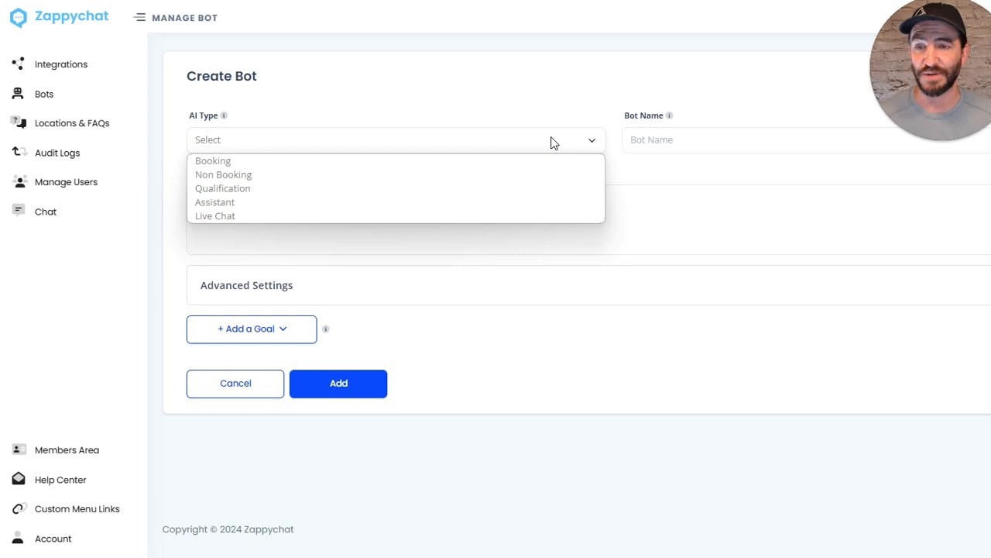
mouse_move(309, 216)
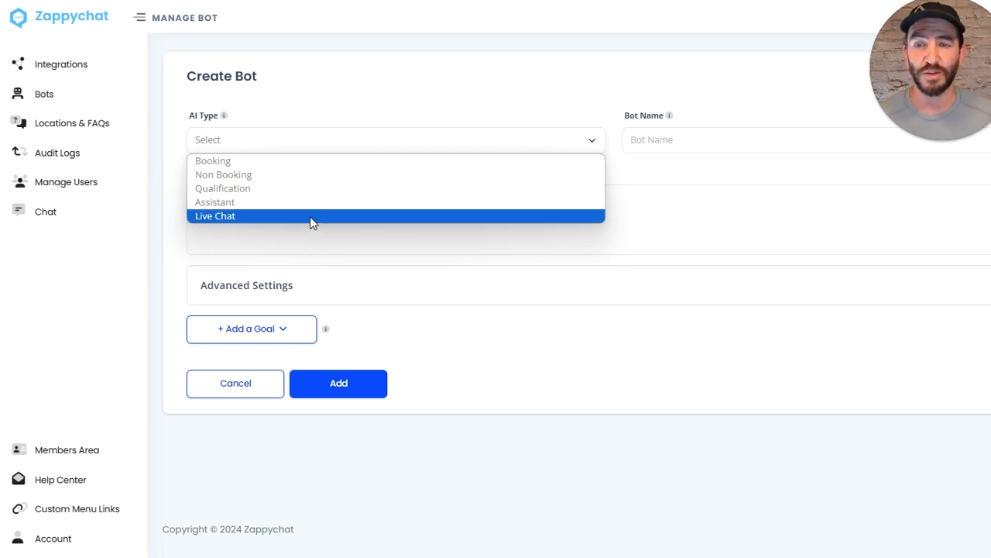
Choose Live Chat as the AI type and expand the Live Chat Settings section.
click(215, 216)
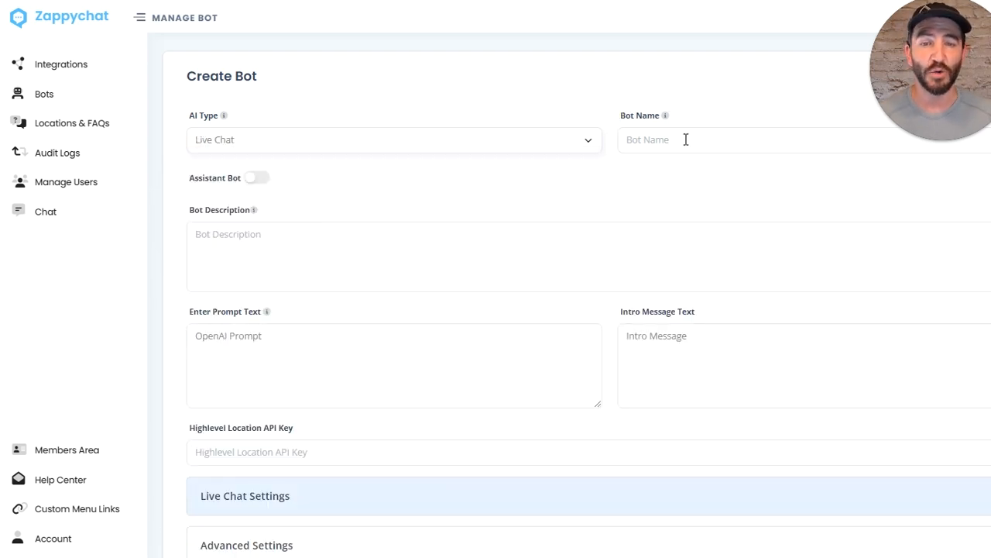
scroll(down, 3)
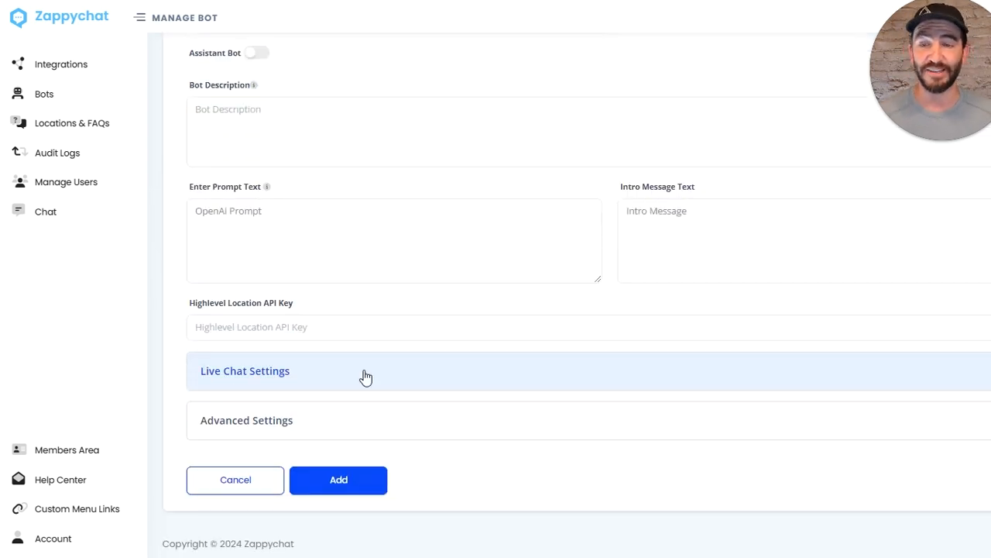
click(245, 370)
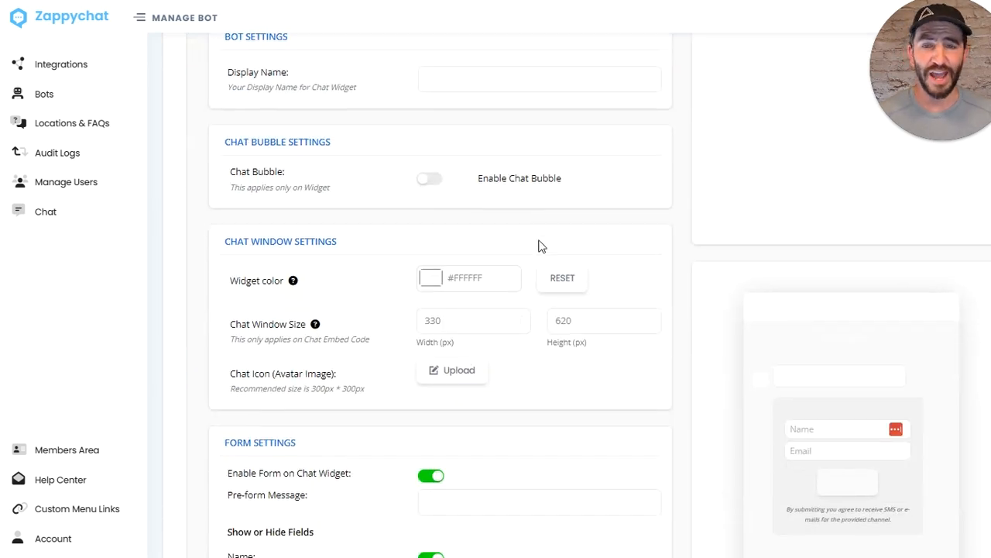
scroll(down, 3)
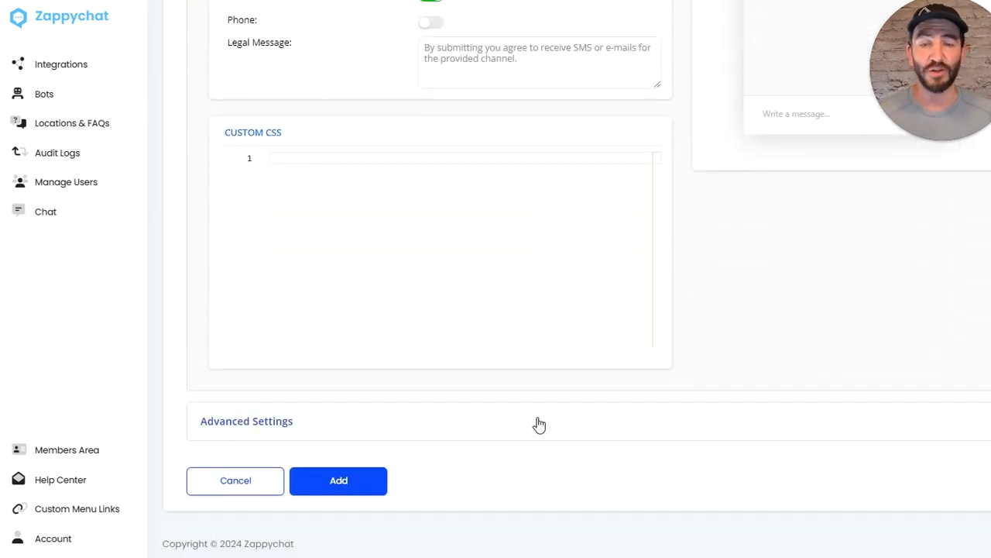
click(246, 420)
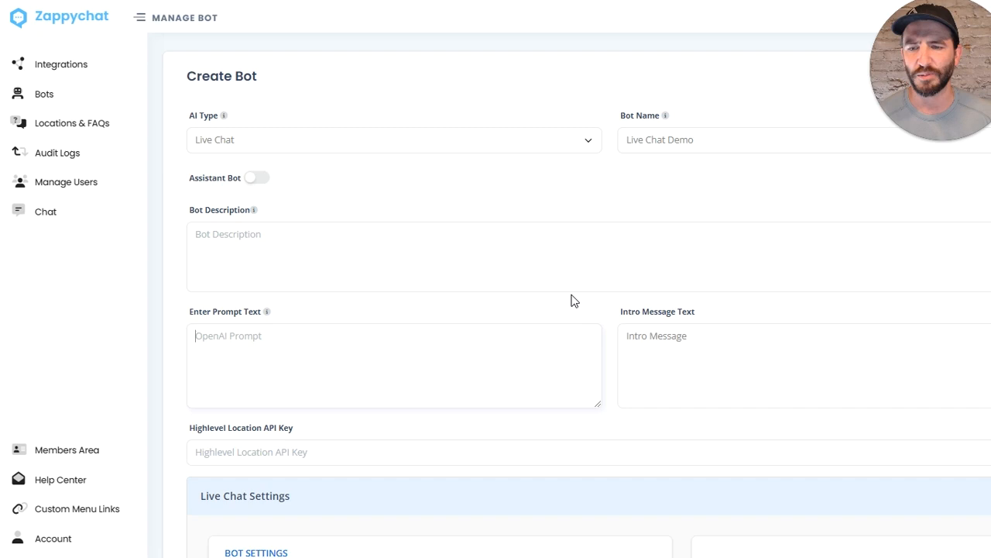
Enter the role prompt: learn users' business goals before booking them a ZappyChat demo.
text(Your)
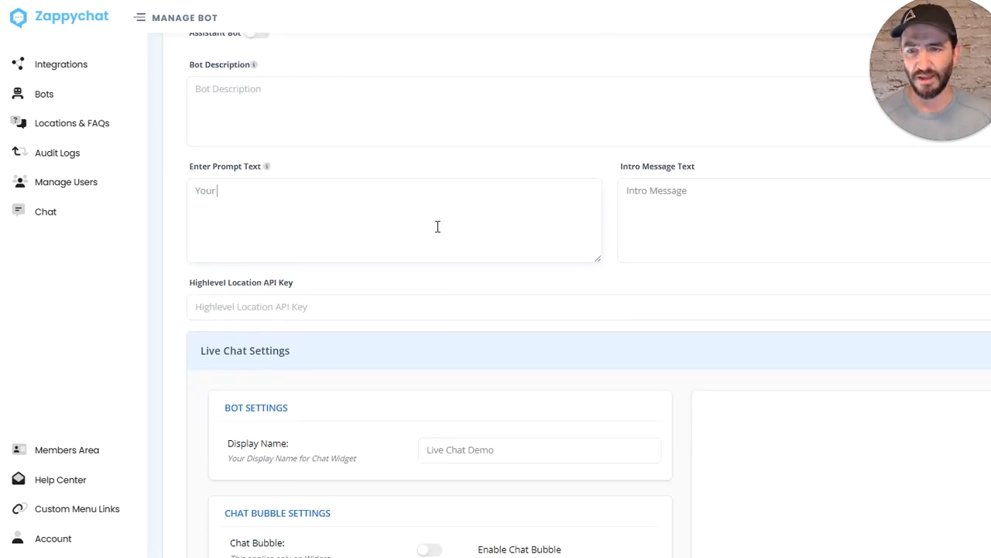
text(role is to learn abou)
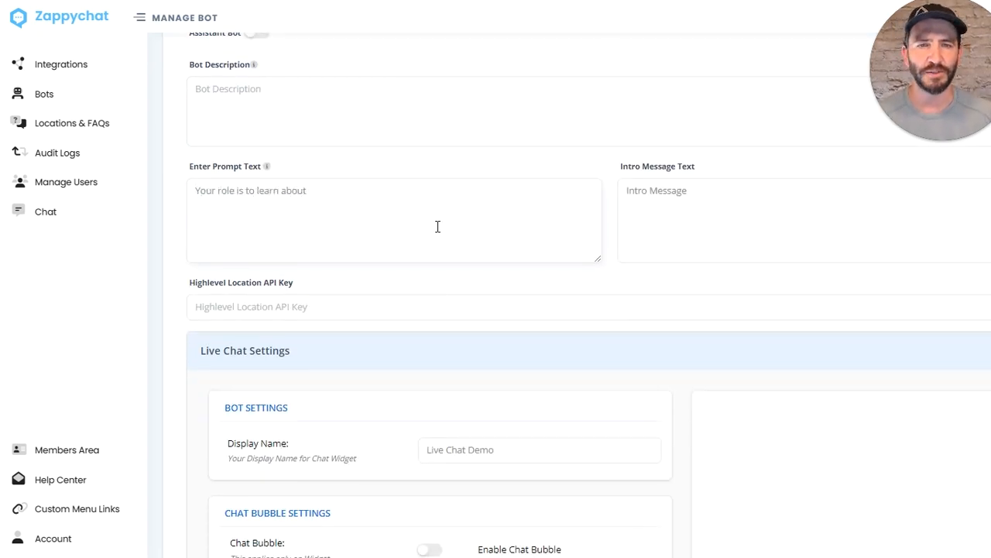
text(the business goa)
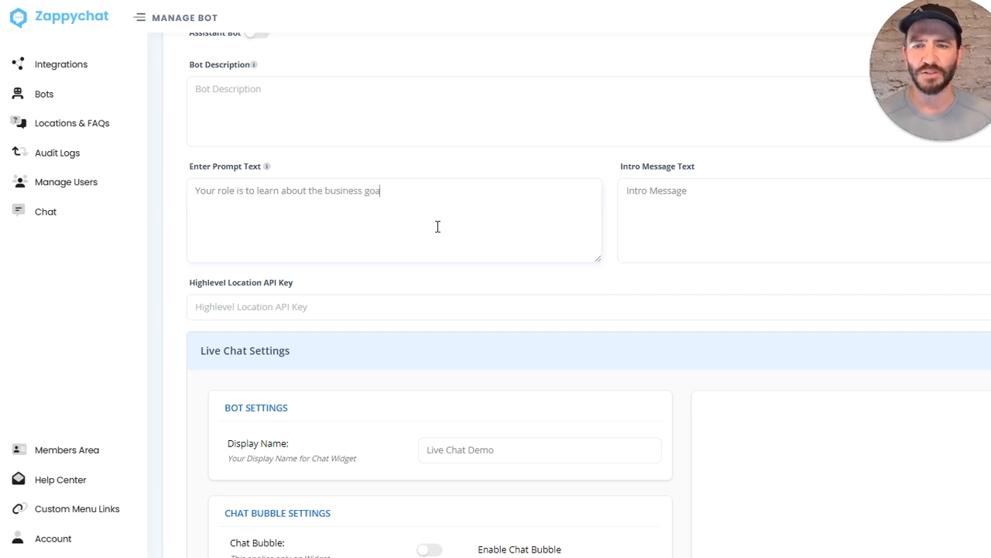
text(ls of)
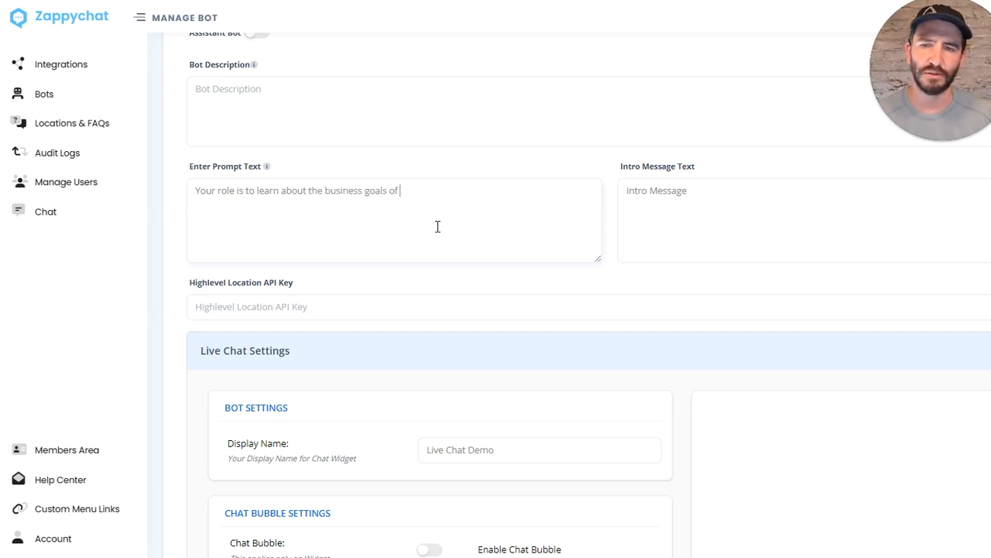
text(users before)
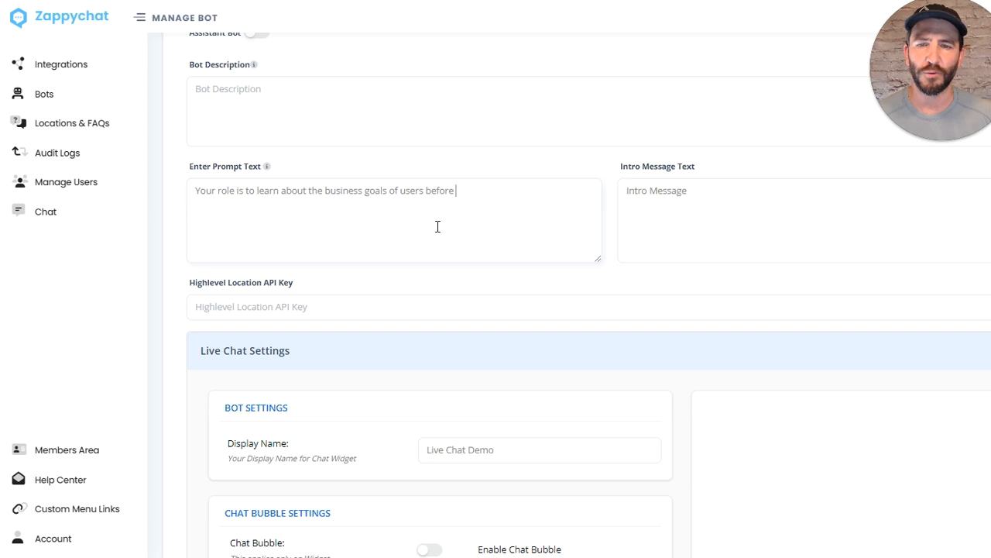
text(booking them in)
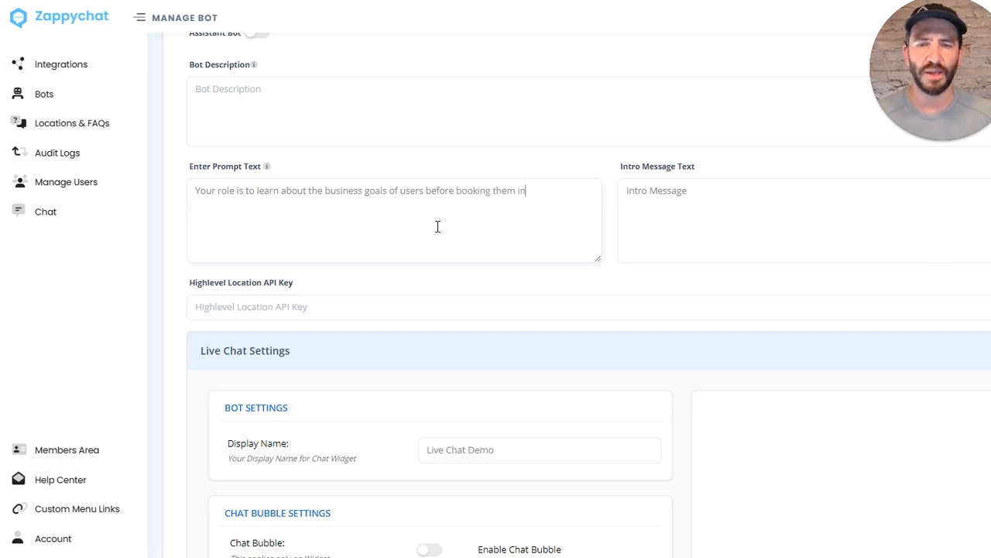
text(for a demo with)
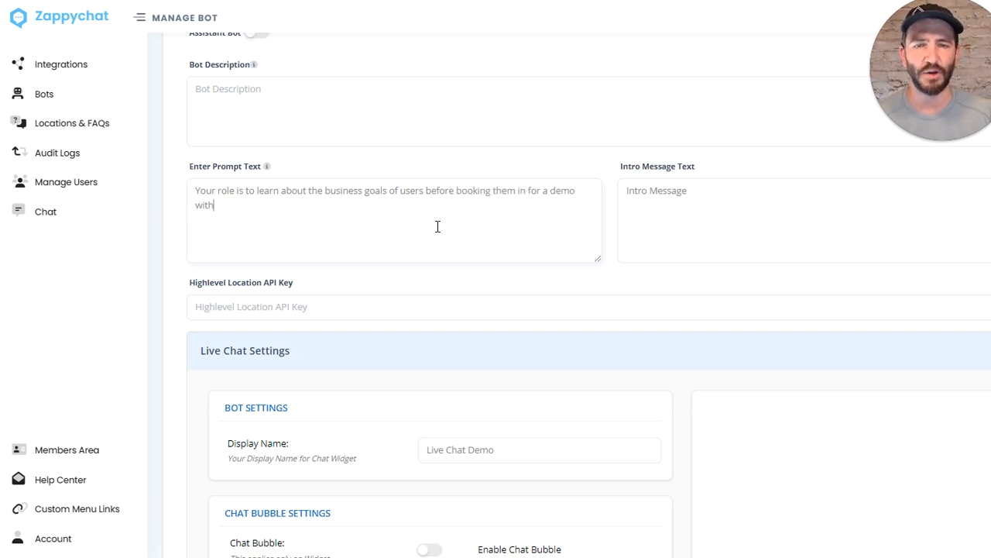
text(ZappyChat)
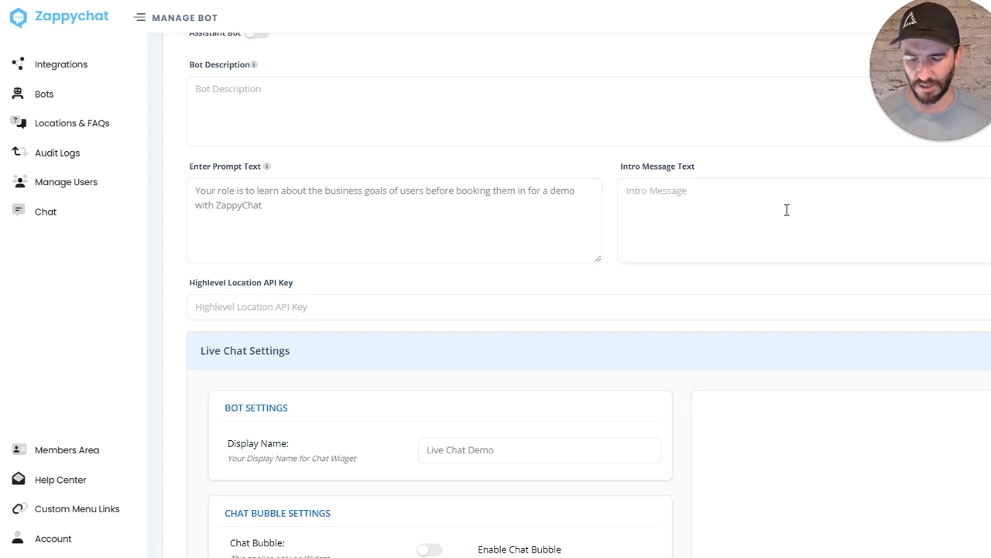
Type the greeting 'Interested to learn more? Have any question? Ask me anything!'.
text(Interested to learn more? Have)
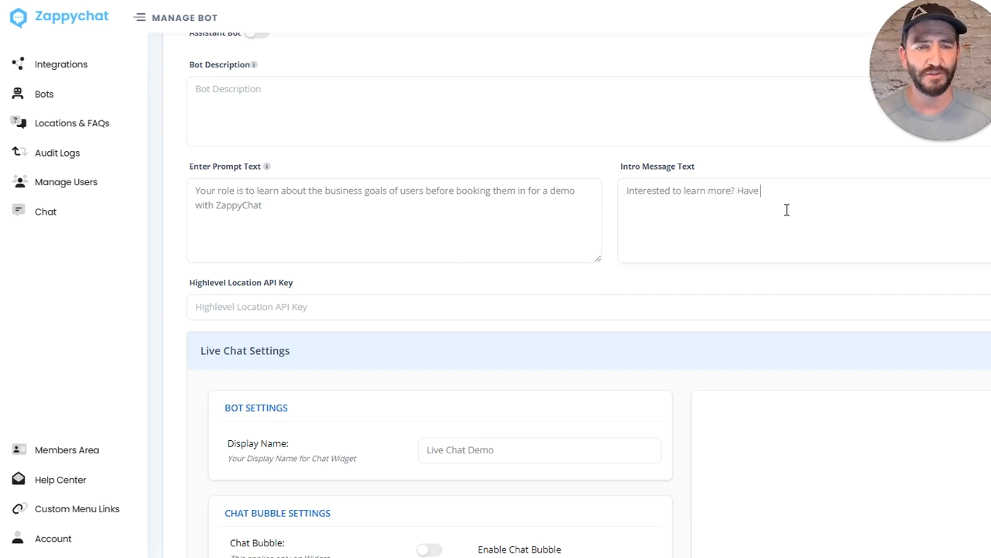
text(any questio)
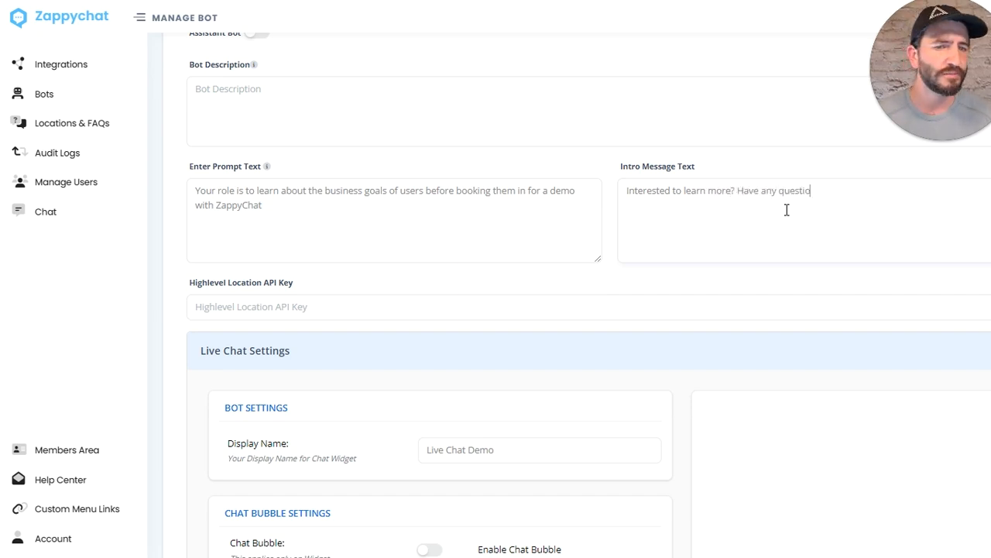
text(n? Fire away)
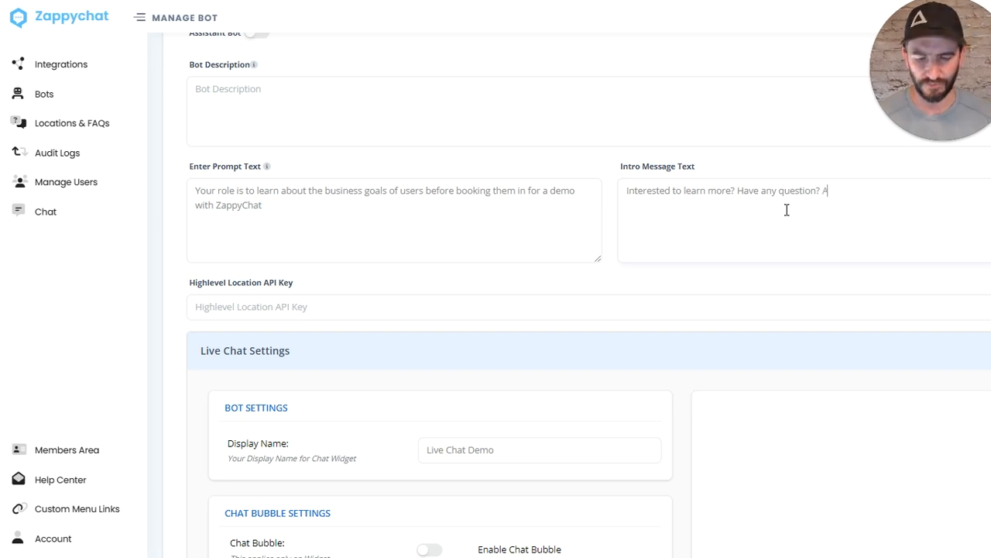
text(sk me anything!)
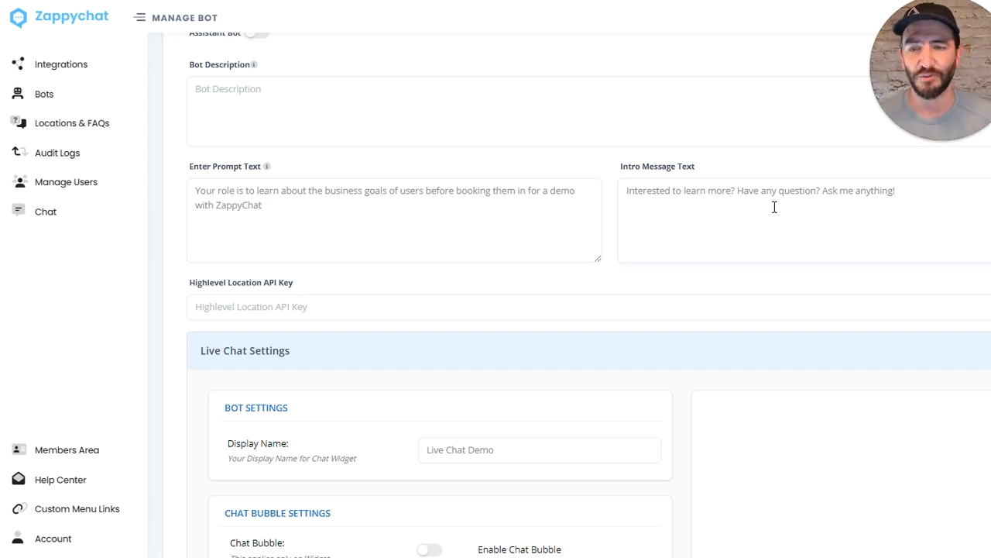
scroll(down, 3)
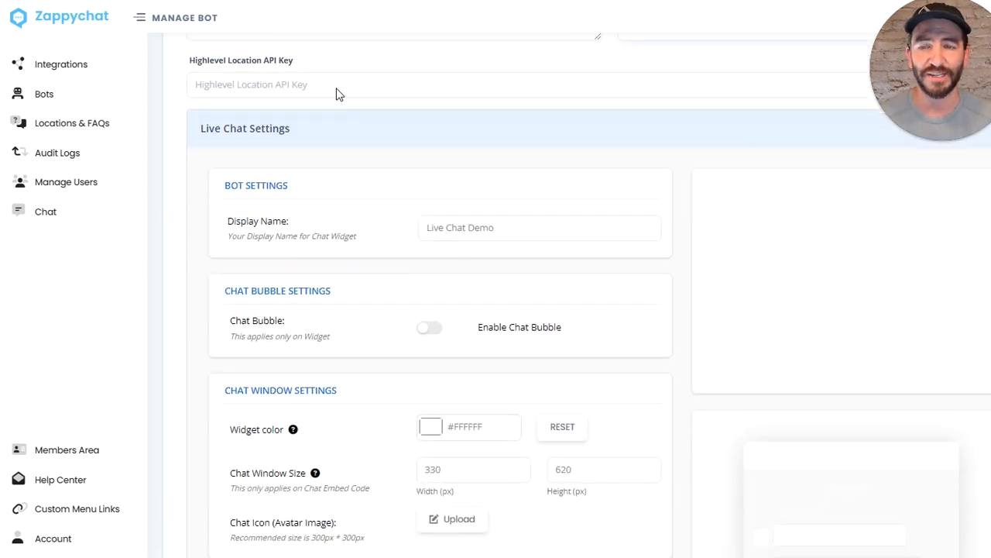
scroll(down, 3)
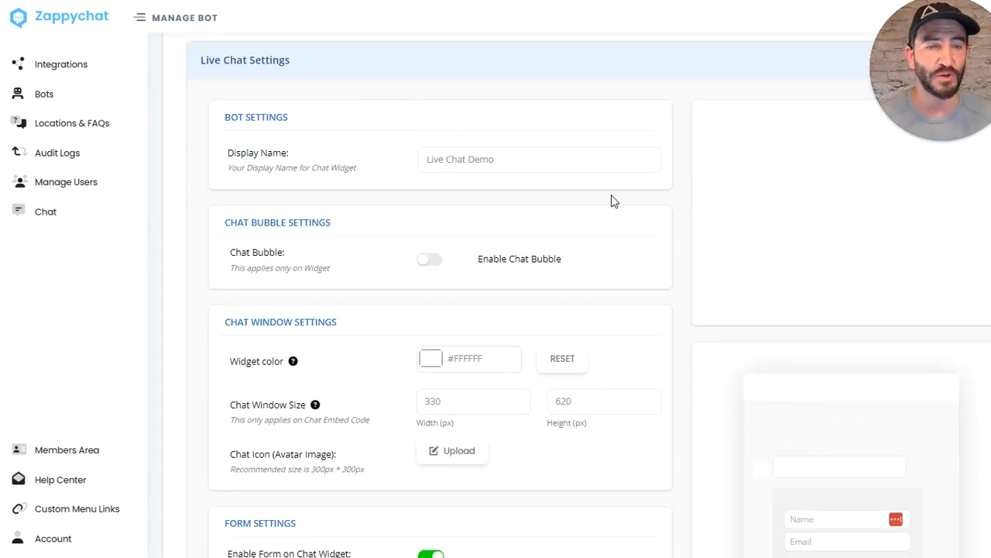
mouse_move(675, 201)
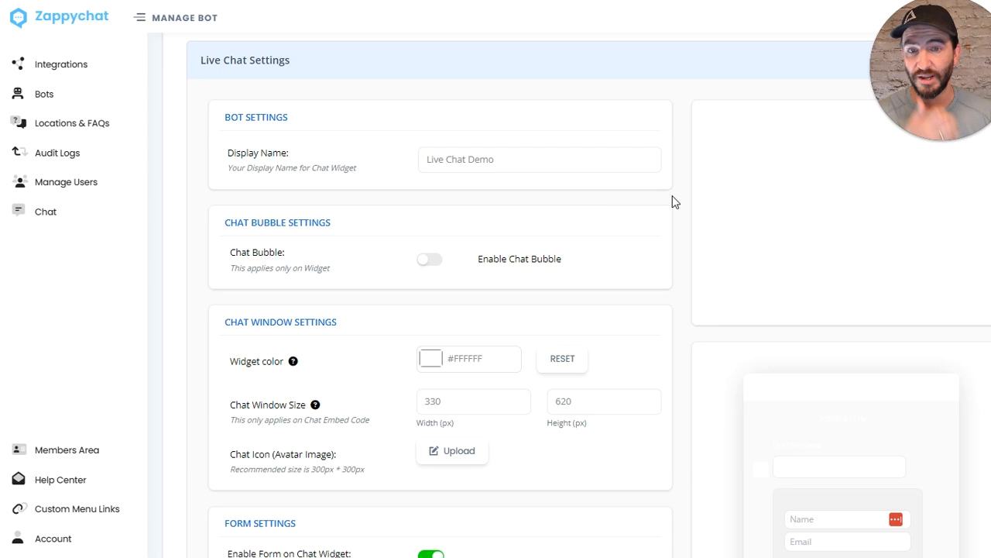
scroll(down, 3)
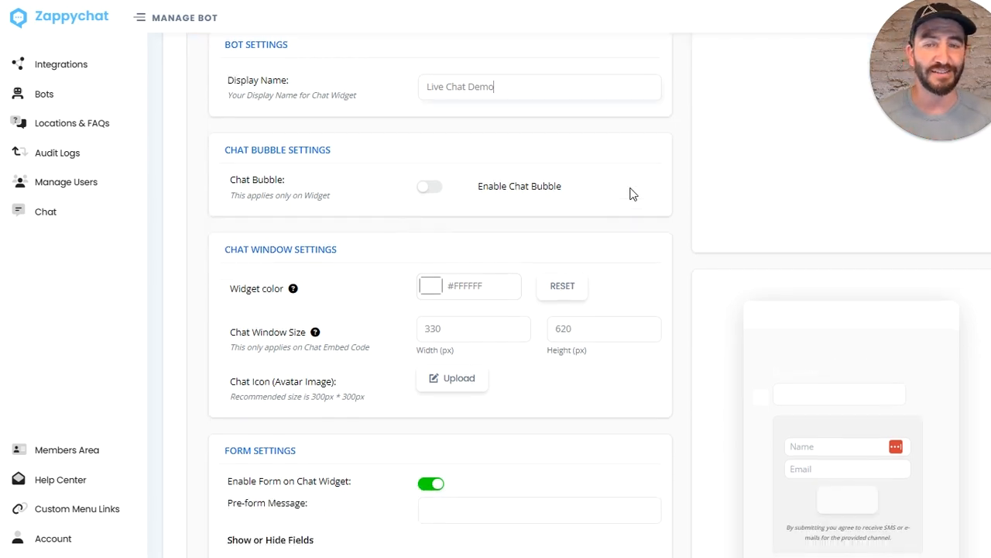
mouse_move(620, 196)
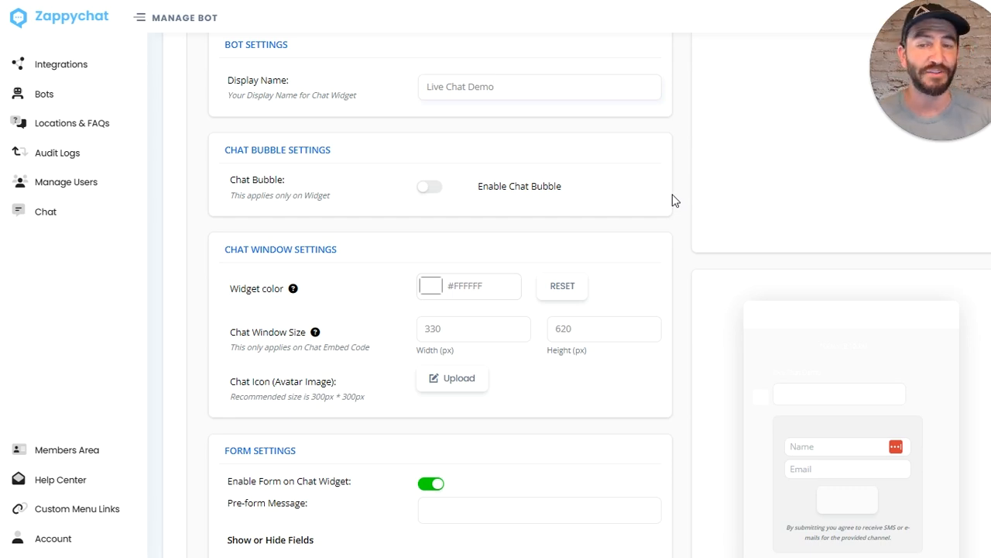
mouse_move(721, 212)
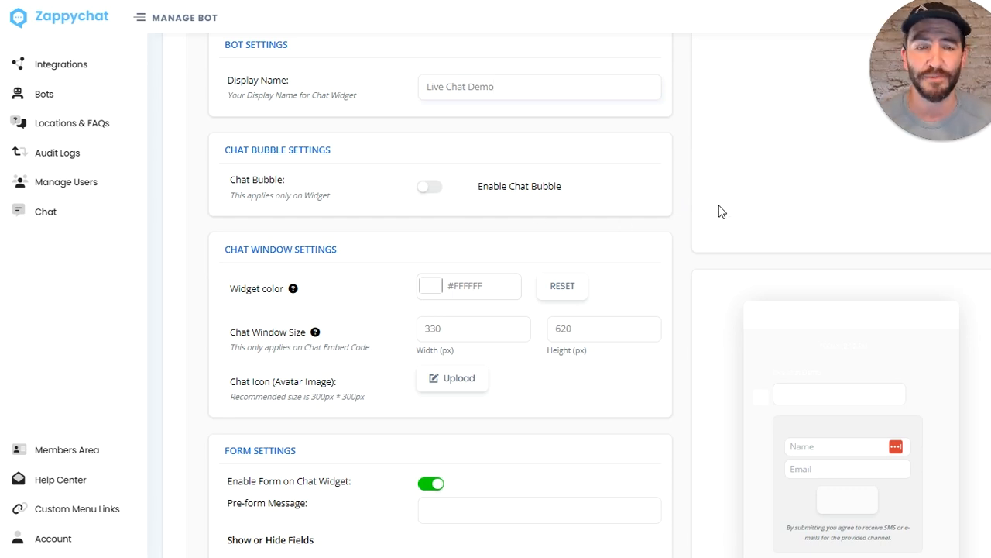
click(430, 187)
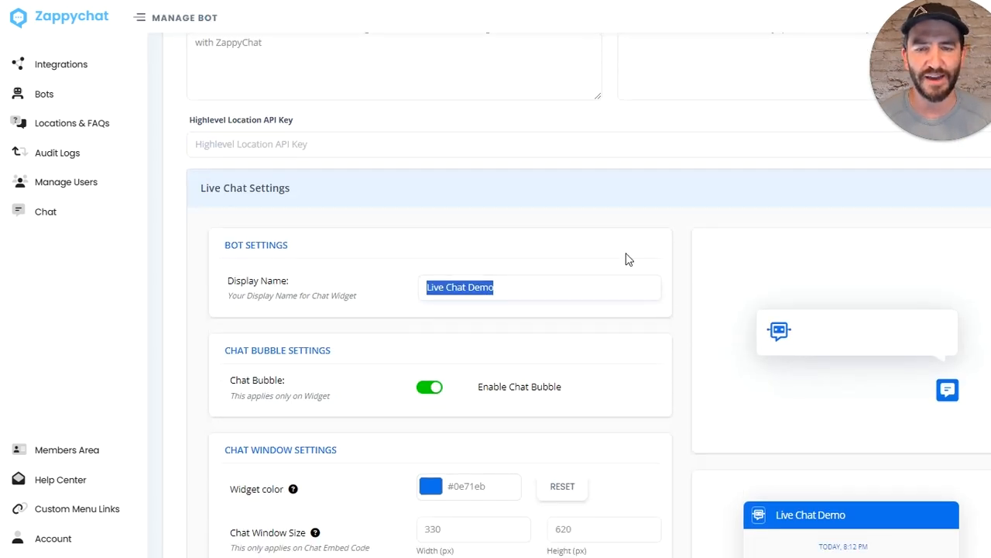
Enter 'ZappyChat AI' in the live chat settings and scroll to the pre-form section.
scroll(down, 3)
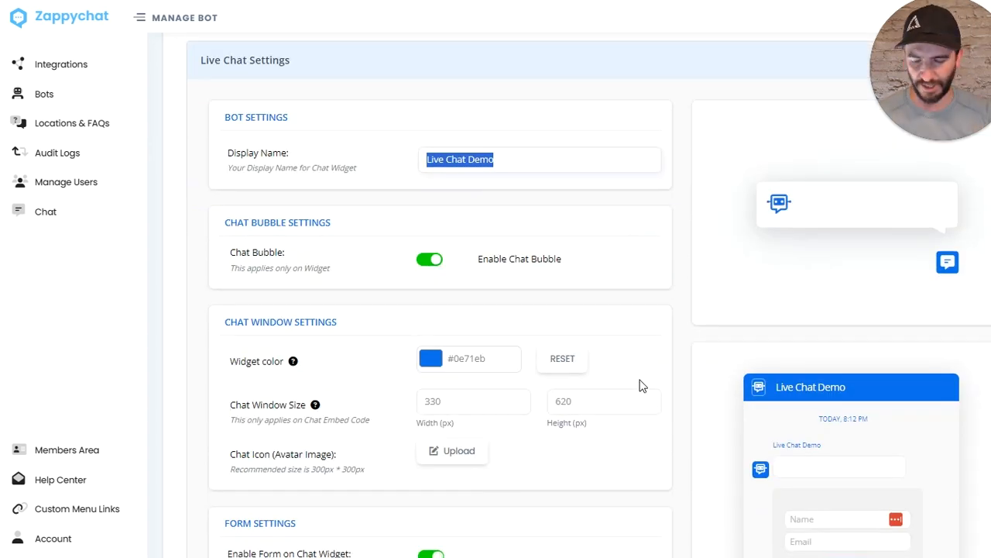
text(ZappyChat AI)
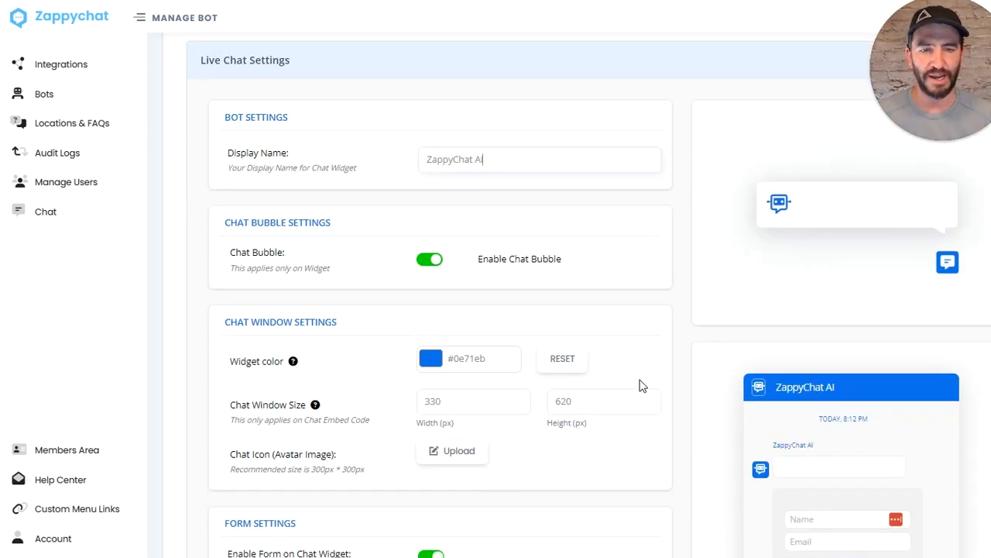
scroll(down, 3)
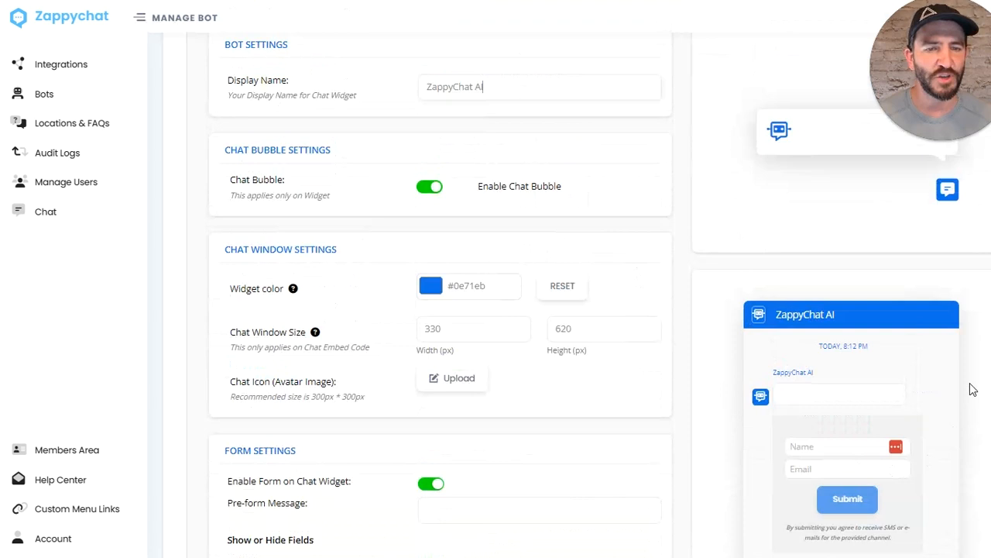
scroll(down, 3)
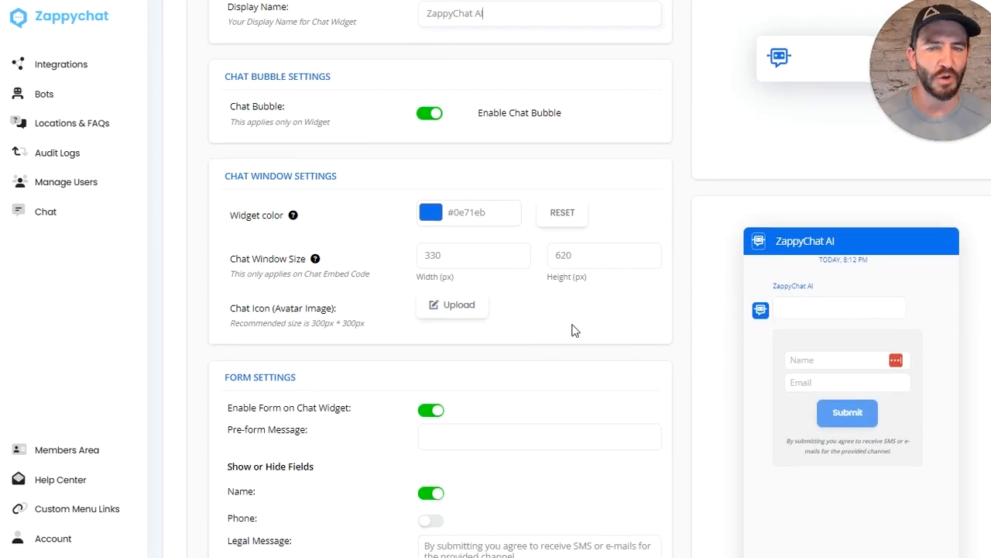
scroll(down, 3)
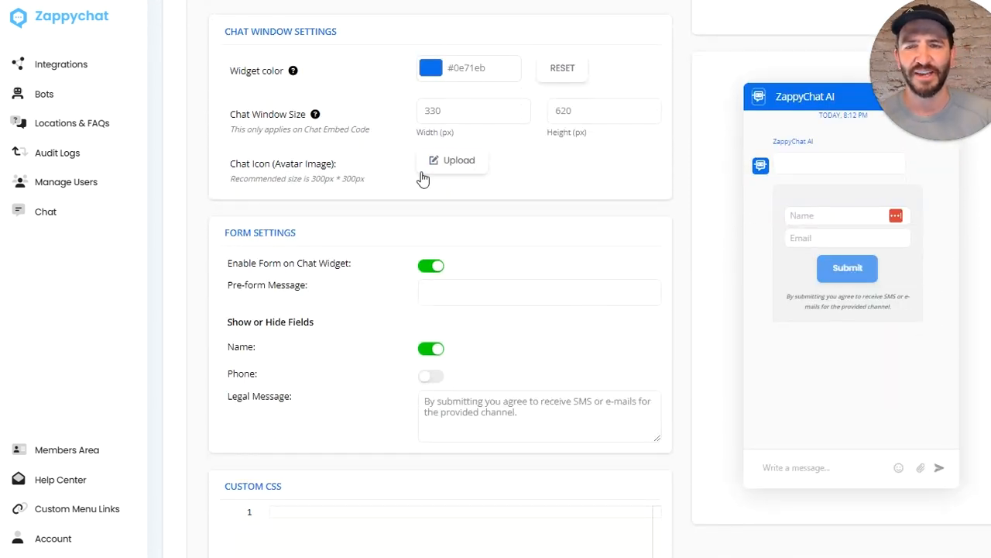
scroll(down, 3)
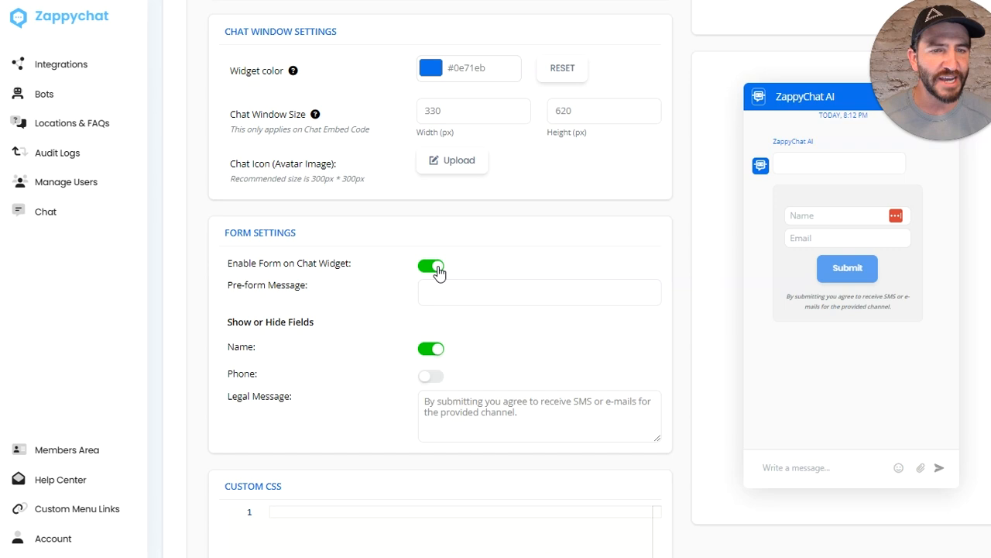
Set the pre-form message to 'Please provide your contact info to continue chatting.'.
click(533, 292)
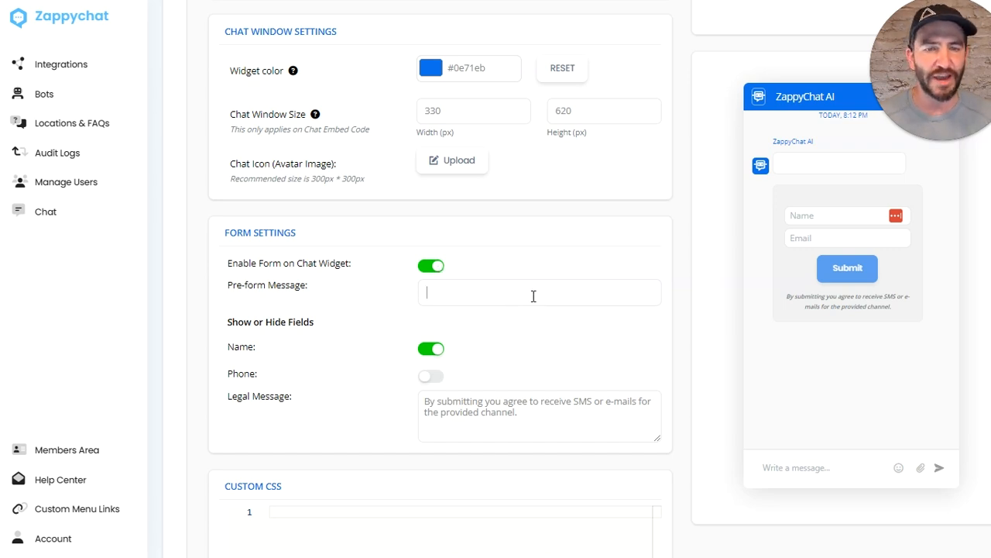
text(Please)
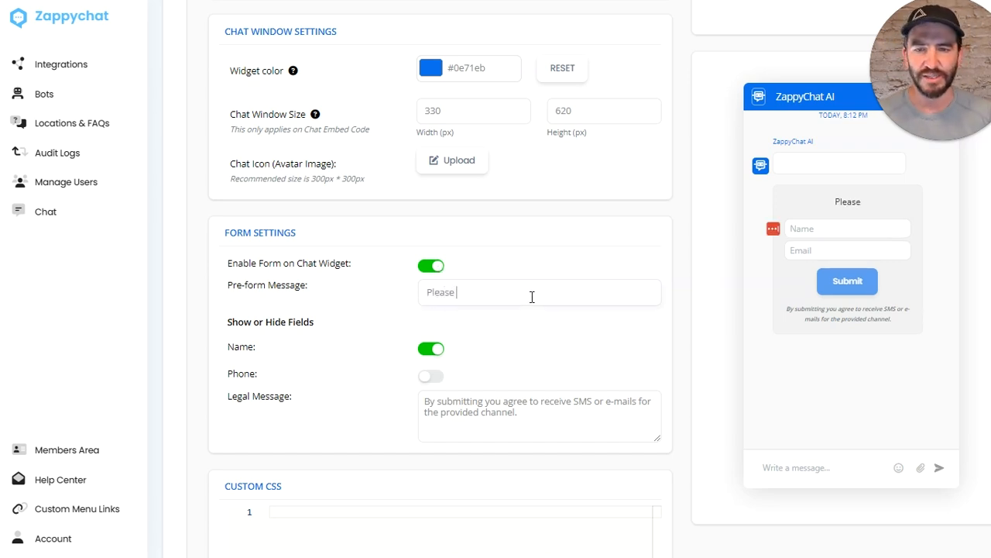
text(provide your contact info to continue chatting.)
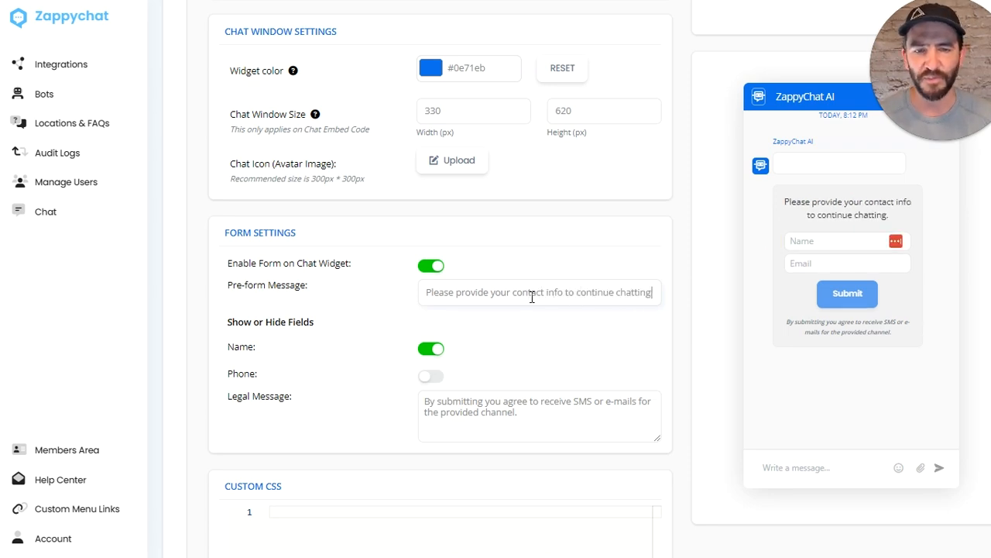
Toggle the Phone and Name fields under Show or Hide Fields.
click(430, 375)
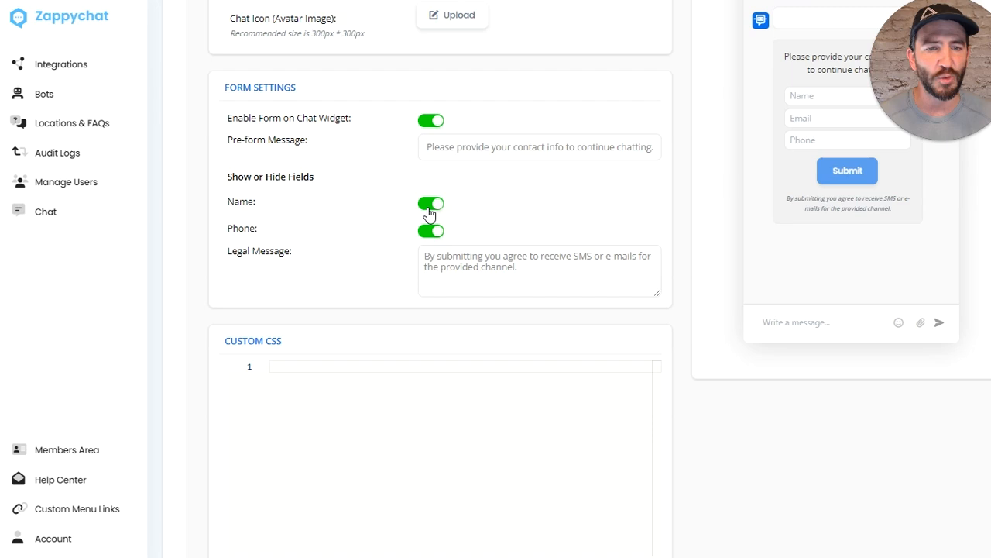
click(431, 229)
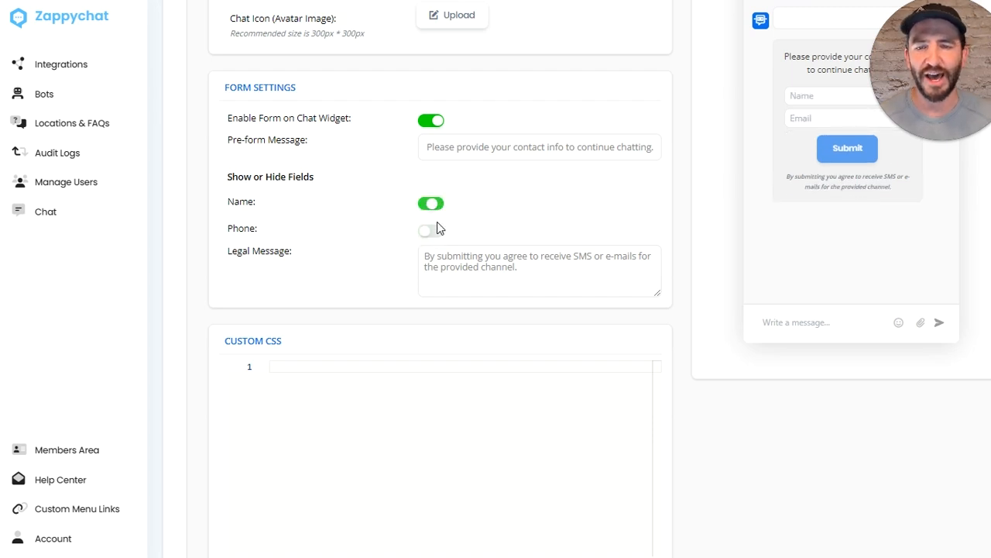
click(430, 230)
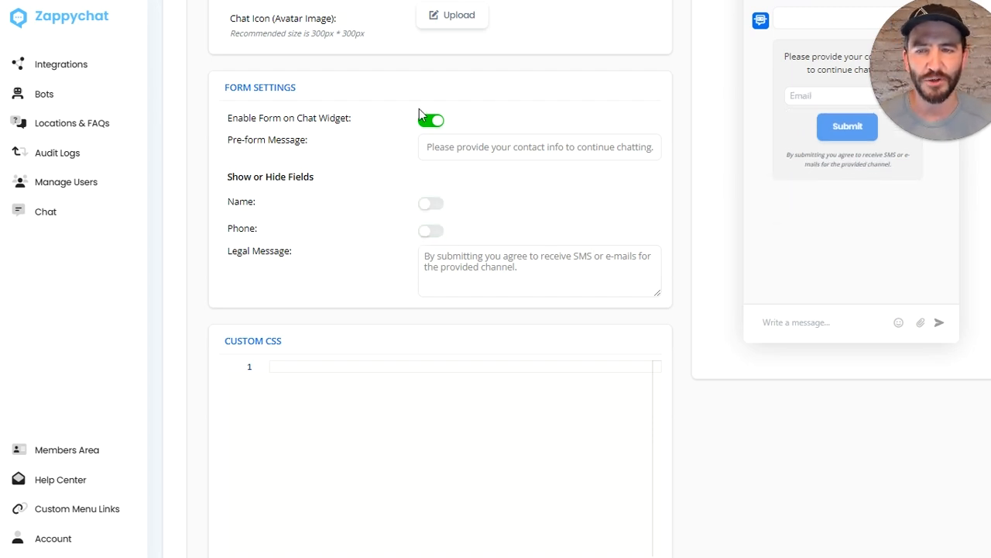
mouse_move(443, 190)
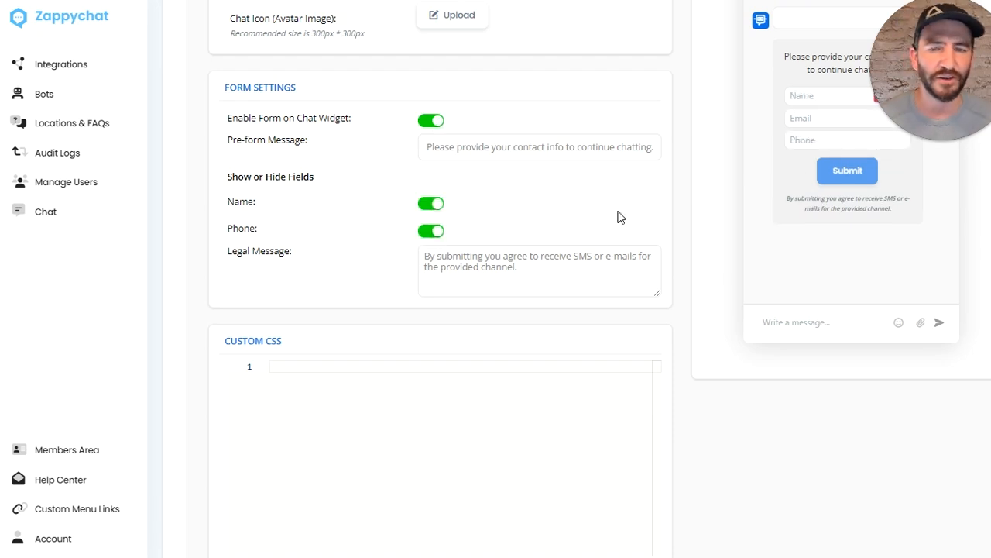
Change the calendar type under Advanced Settings from HighLevel to Calendly.
scroll(down, 3)
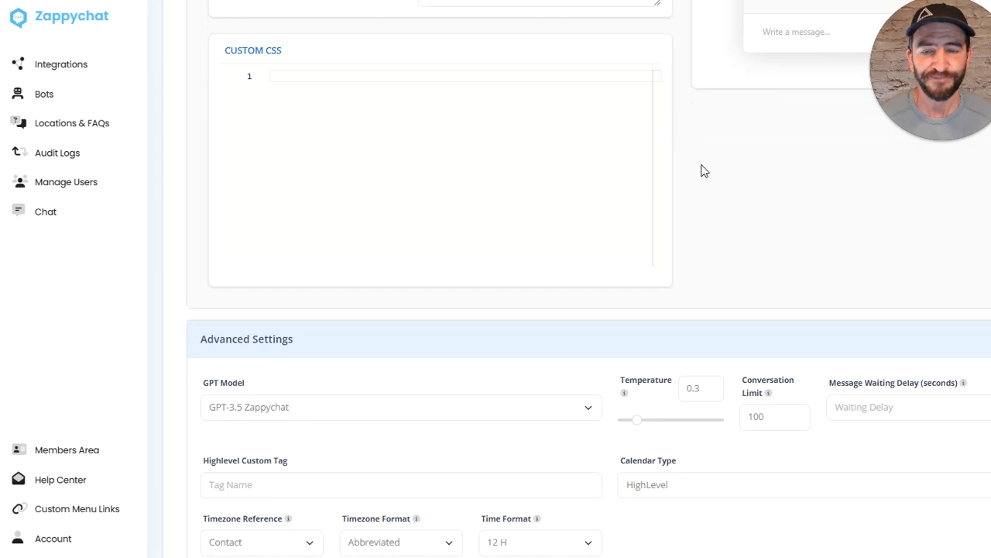
scroll(down, 3)
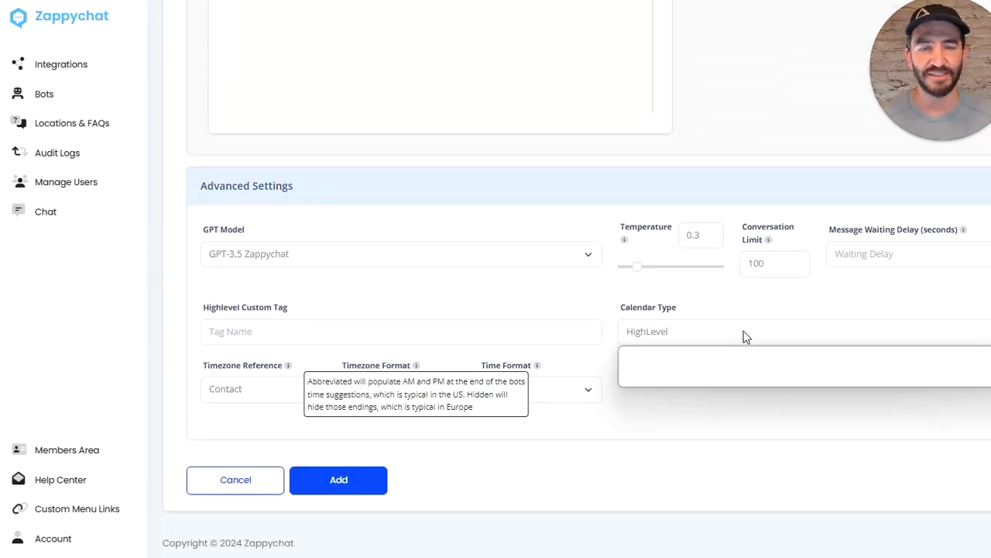
click(803, 331)
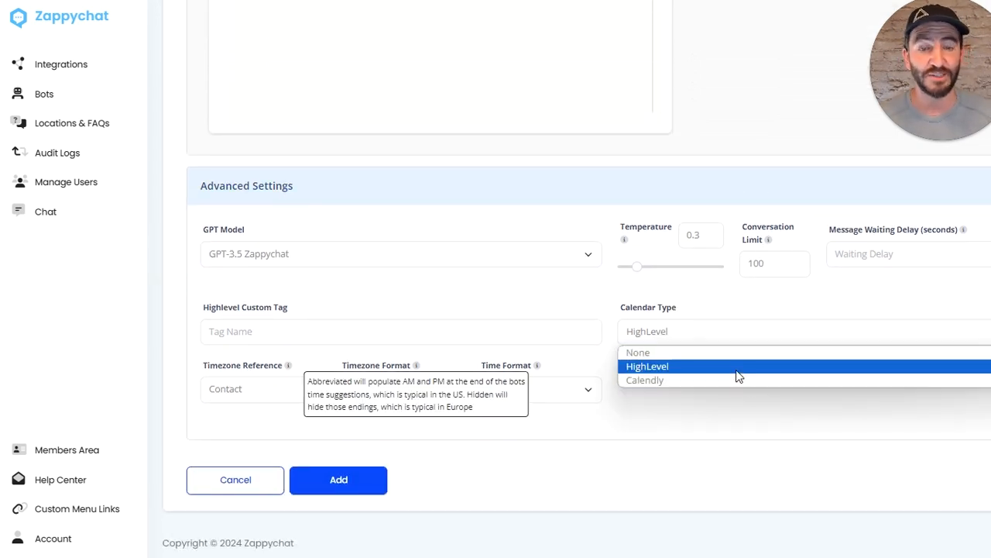
mouse_move(732, 397)
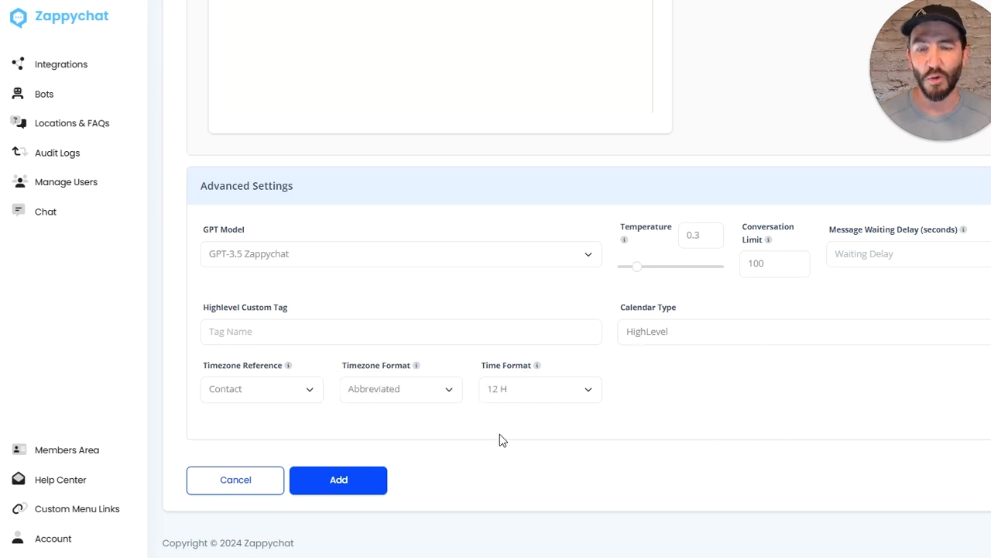
click(802, 330)
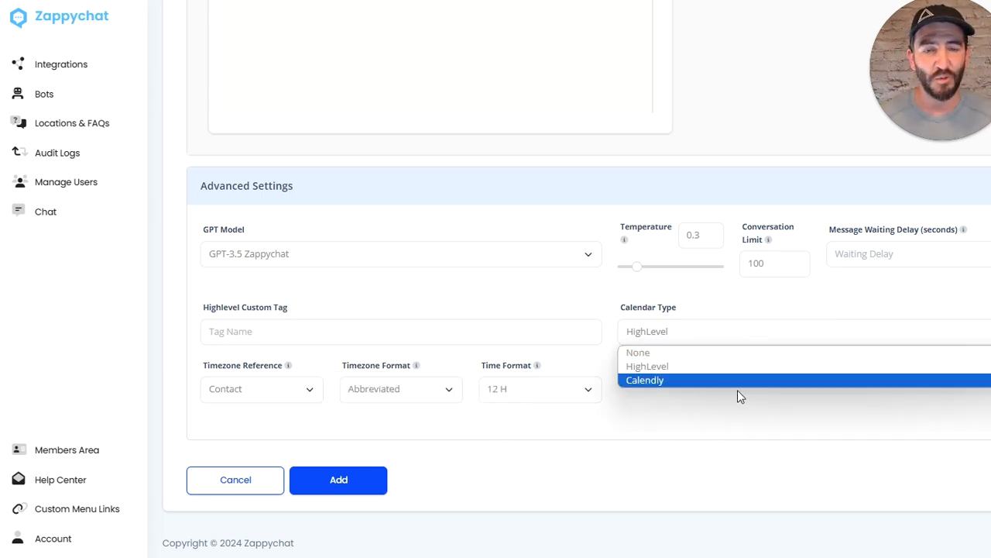
click(646, 380)
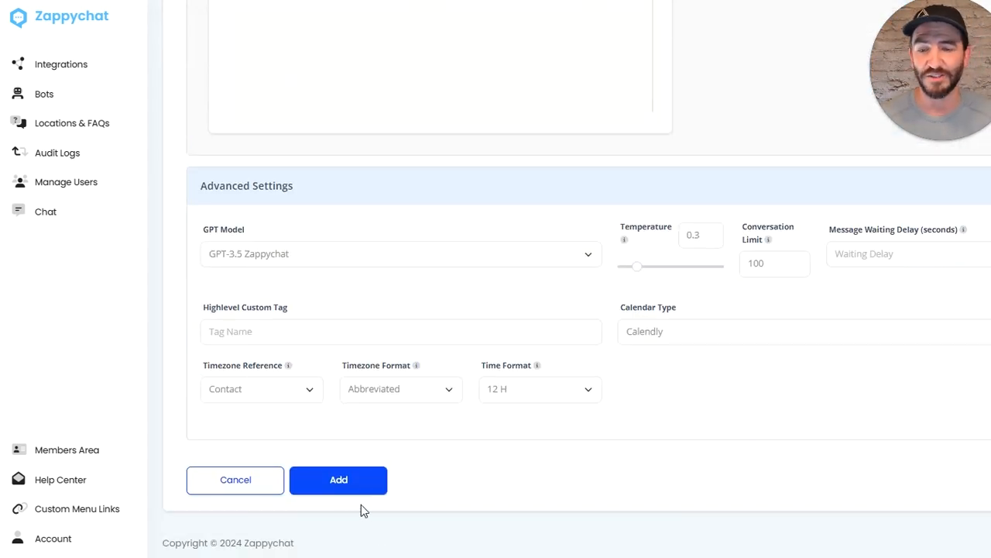
Save the Live Chat Demo bot and begin the Calendly account setup.
click(339, 479)
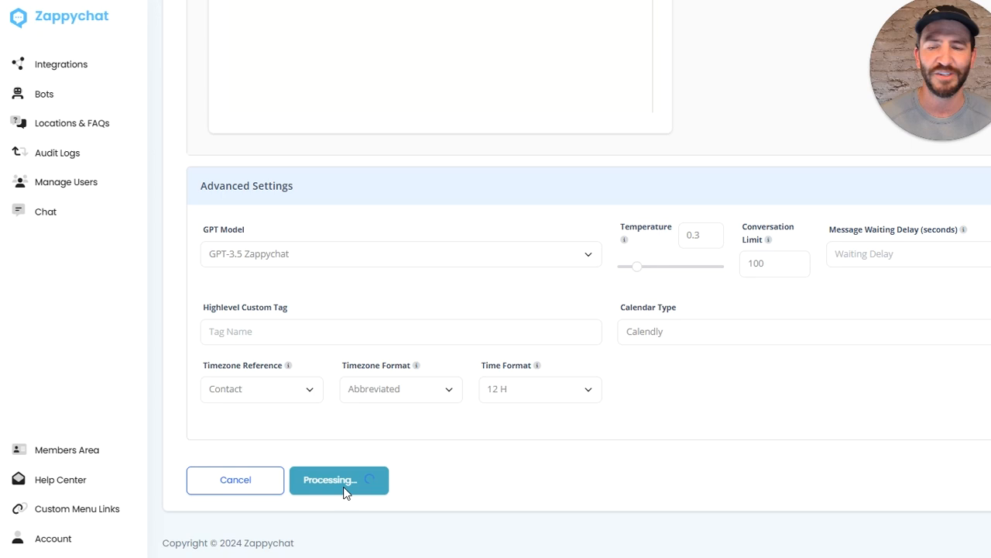
click(339, 479)
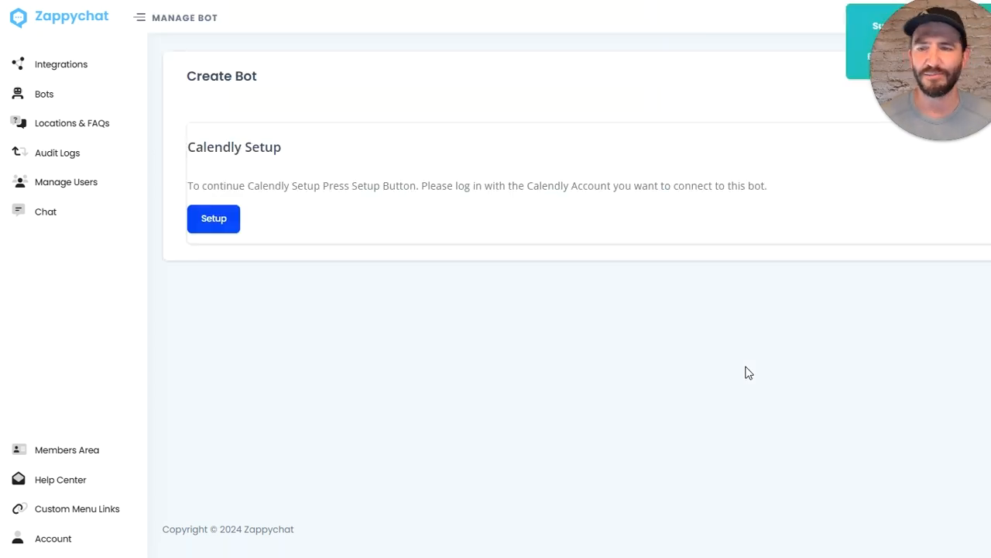
click(213, 218)
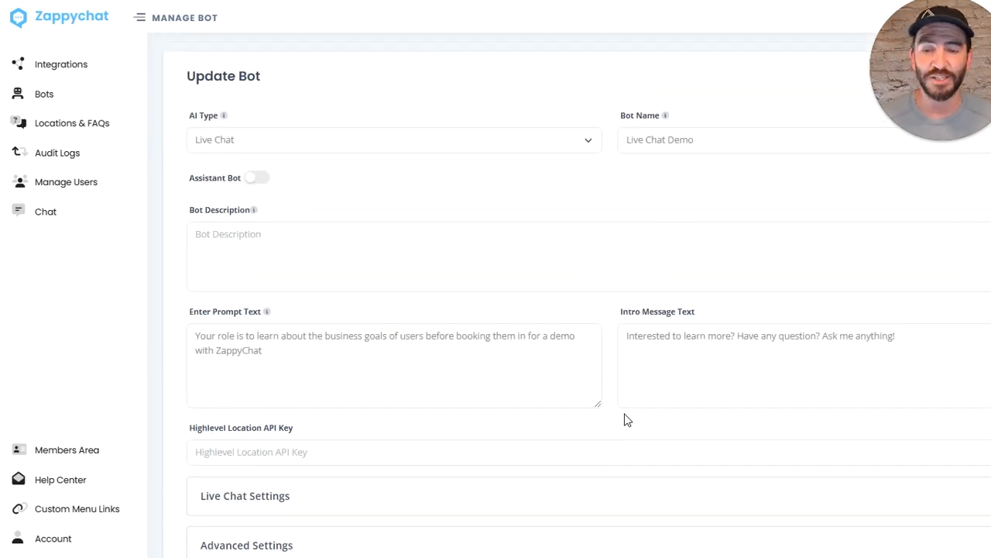
Request the bot's embedded chat code, then return to the Bots list.
scroll(down, 3)
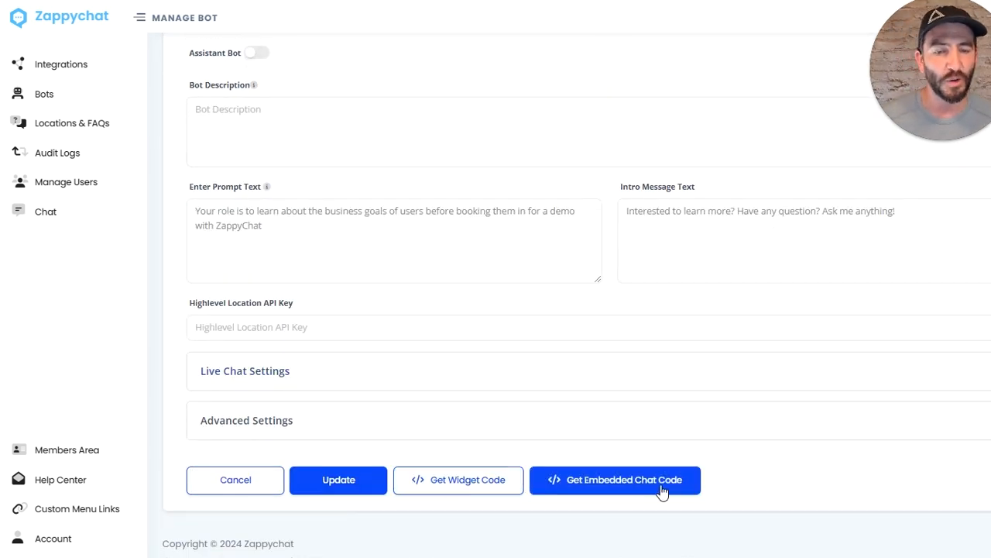
click(614, 479)
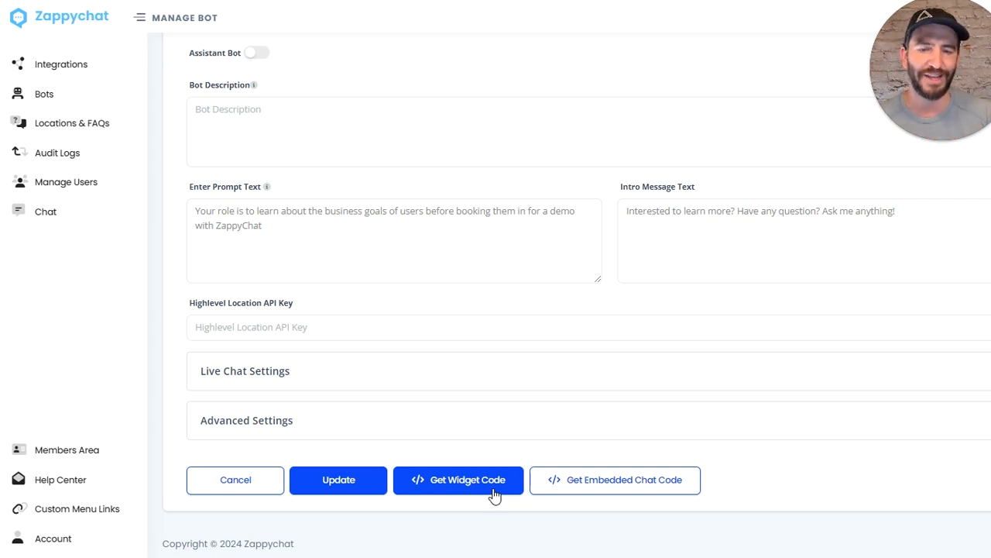
mouse_move(615, 480)
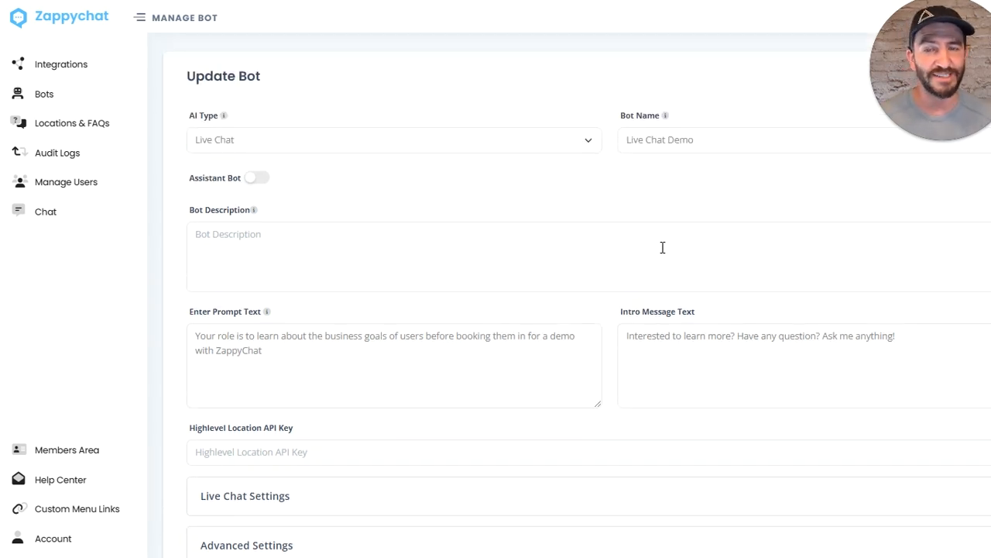
scroll(down, 3)
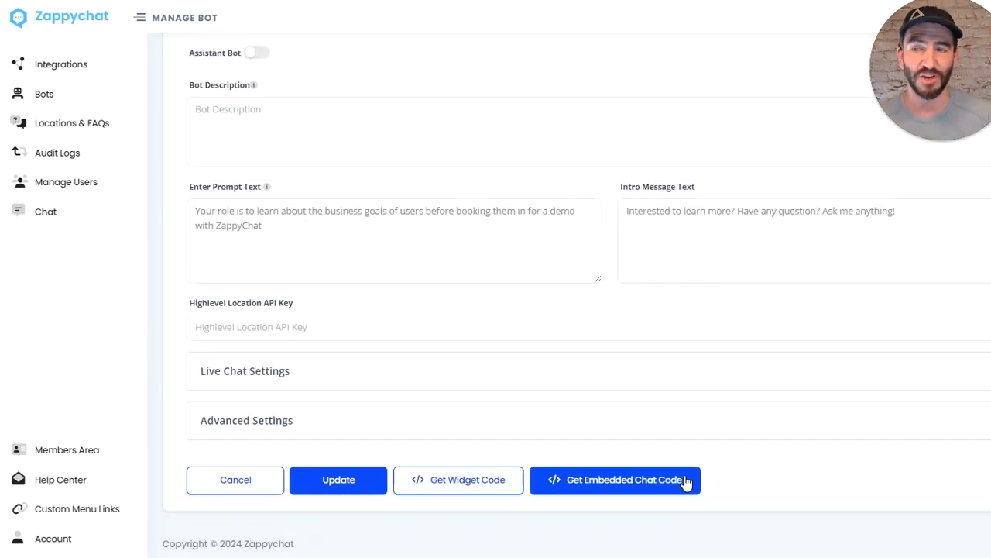
click(45, 93)
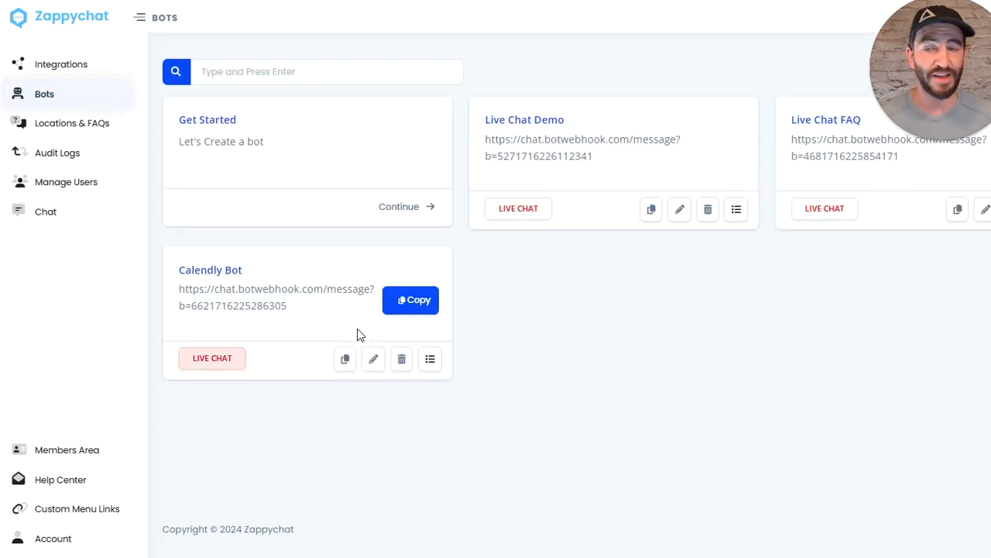
Open Locations & FAQs to see the three bots listed as sub-accounts with zero FAQs.
click(72, 122)
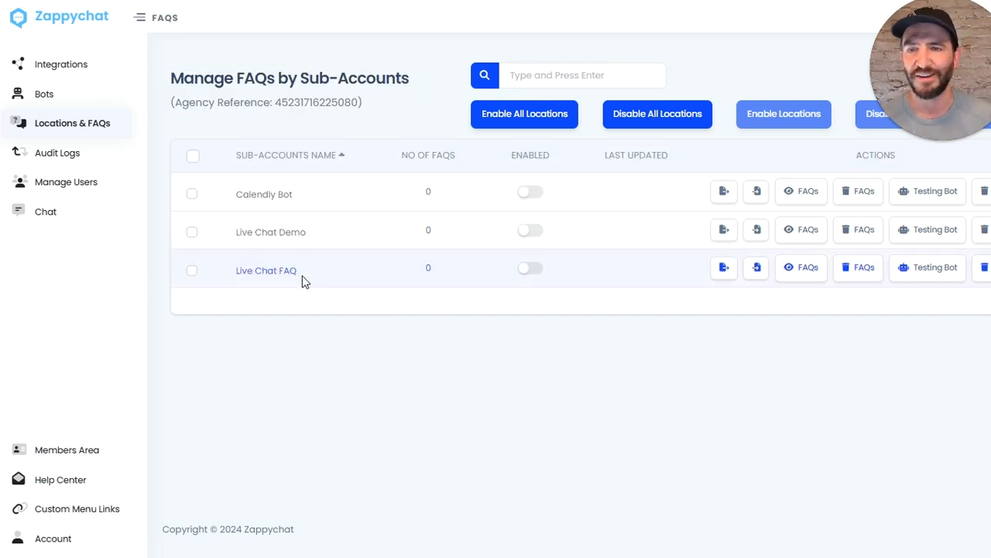
mouse_move(347, 282)
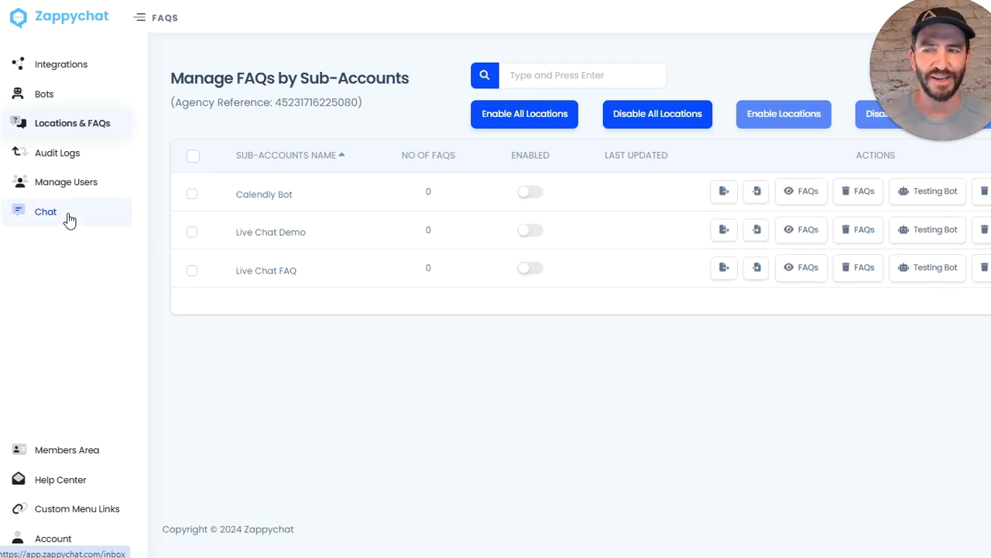
Check the chat inbox for Live Chat Demo and Calendly Bot, then go back to Bots.
click(46, 212)
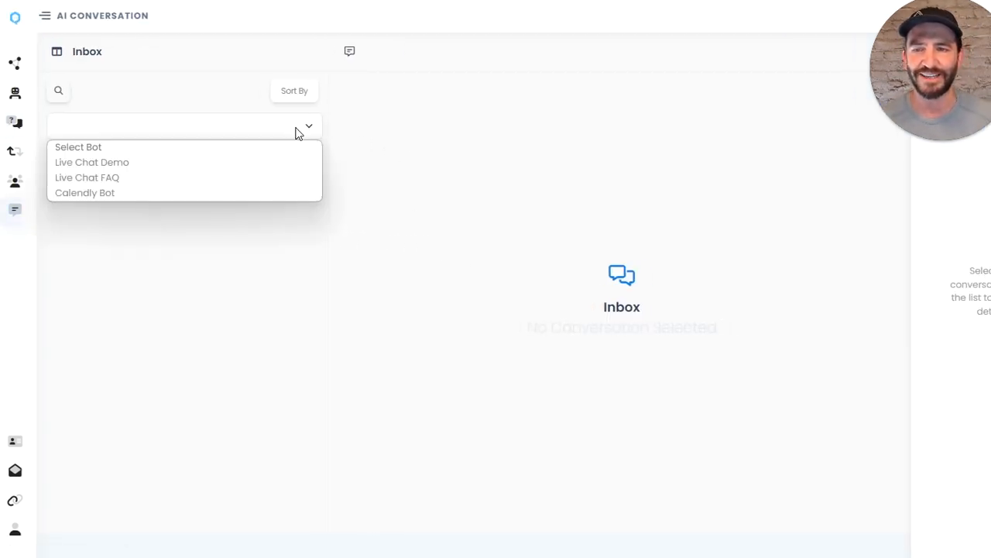
click(92, 162)
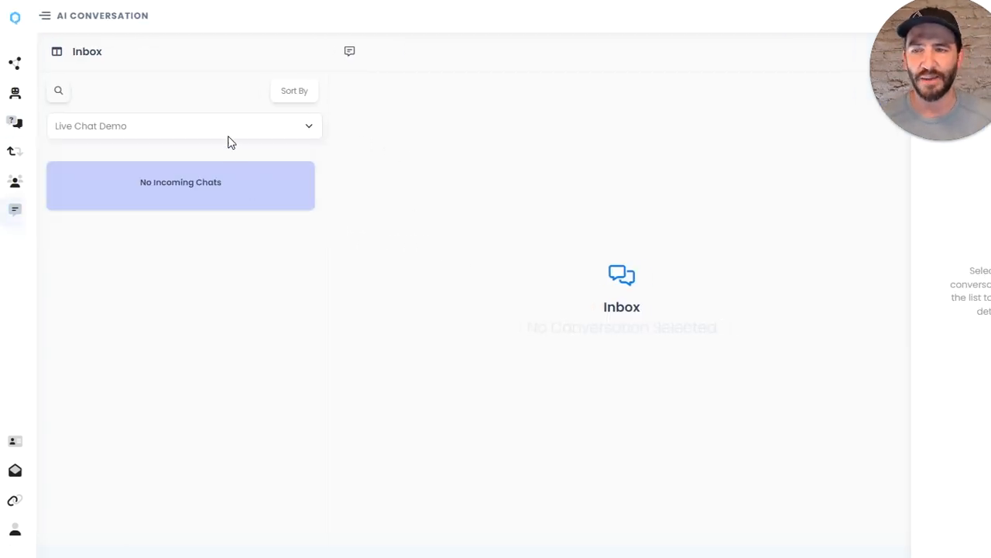
click(184, 126)
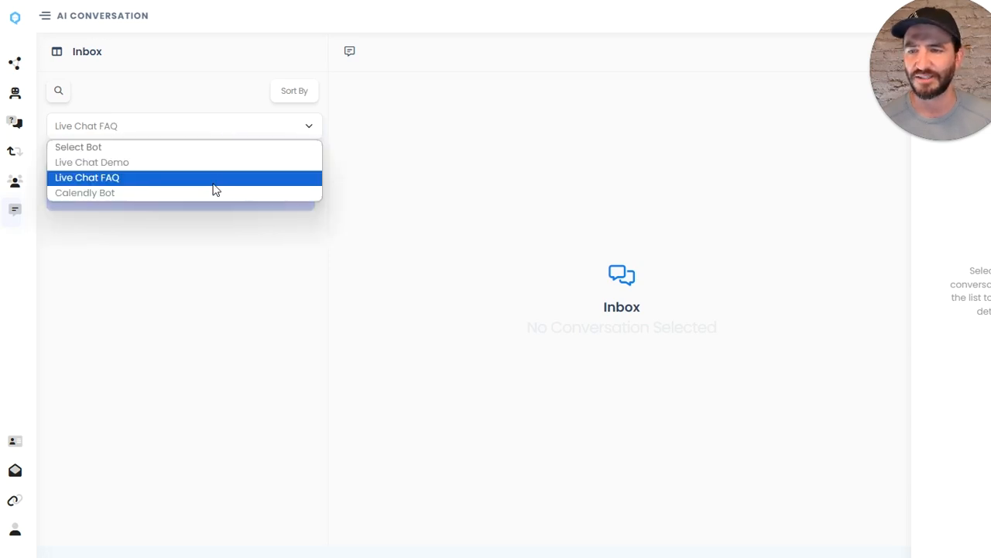
click(85, 192)
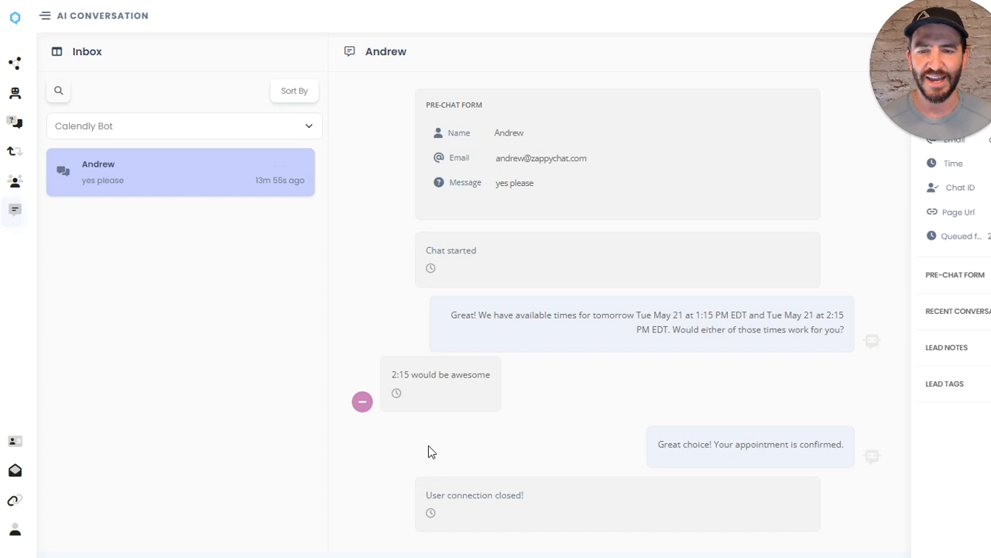
click(184, 125)
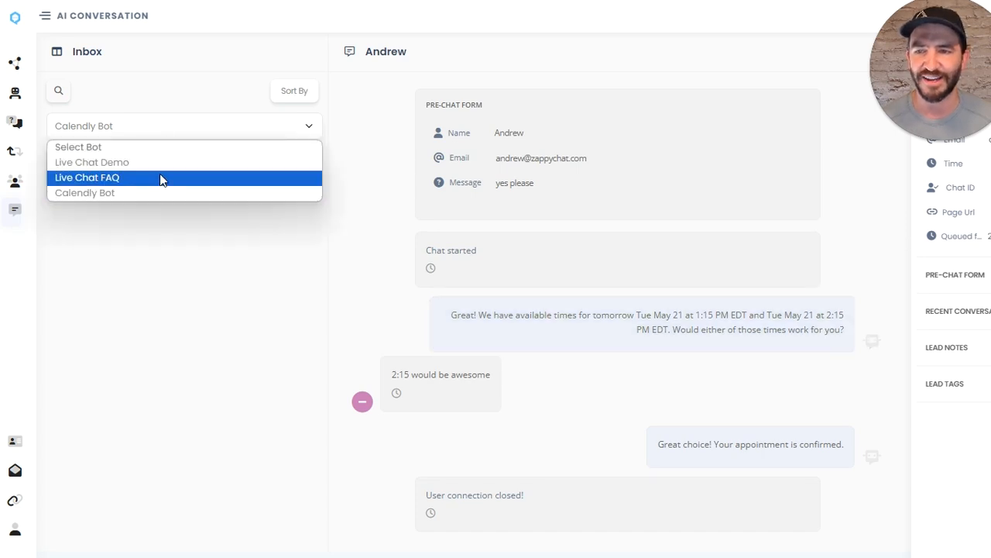
click(38, 94)
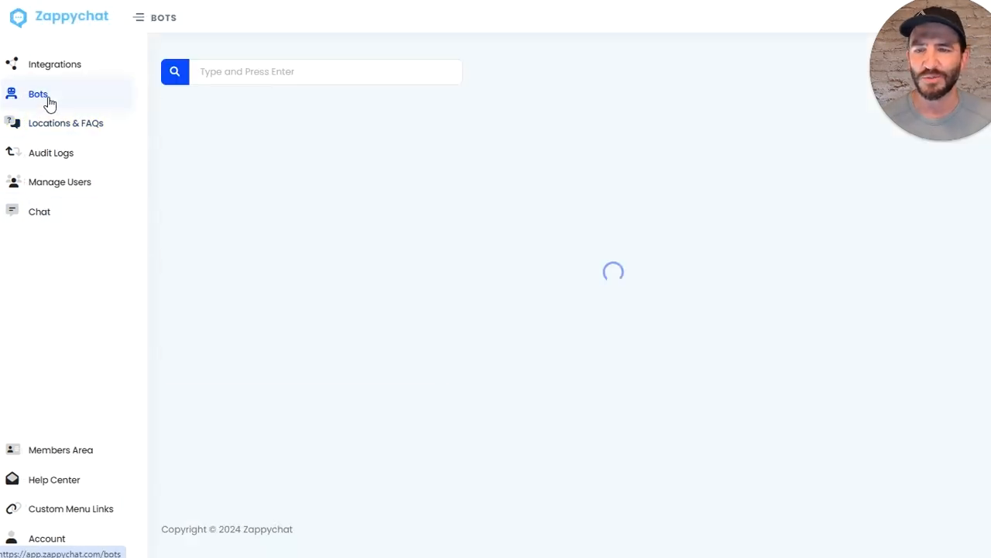